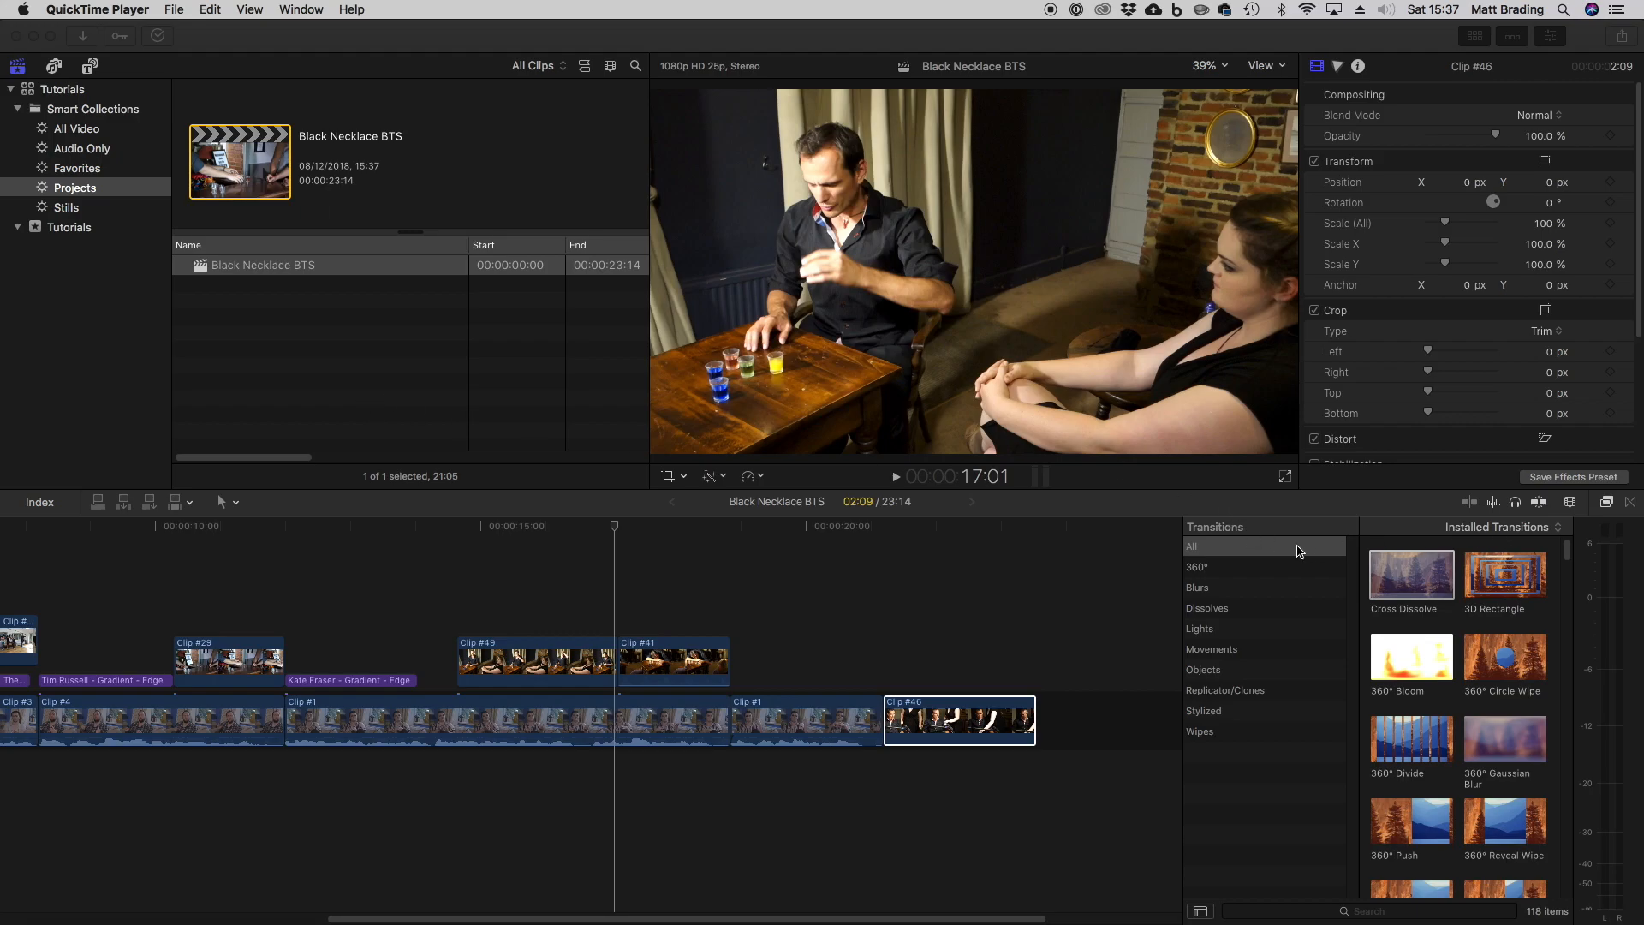
{"action": "mouse_move", "coordinate": [1636, 514]}
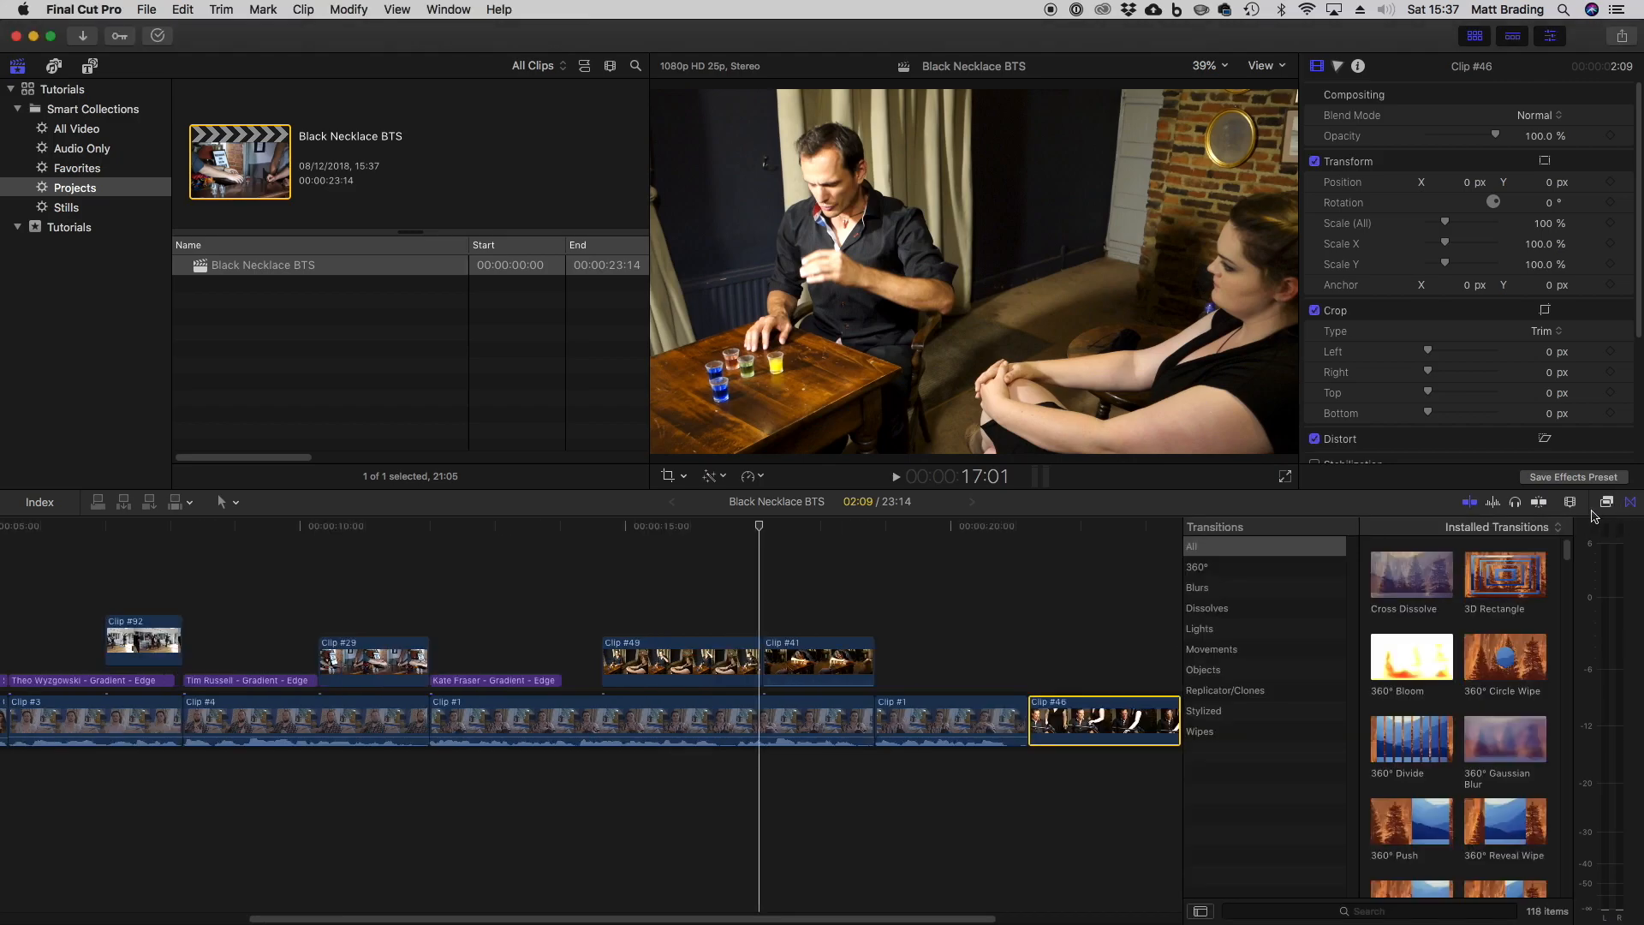
{"action": "mouse_move", "coordinate": [1281, 611]}
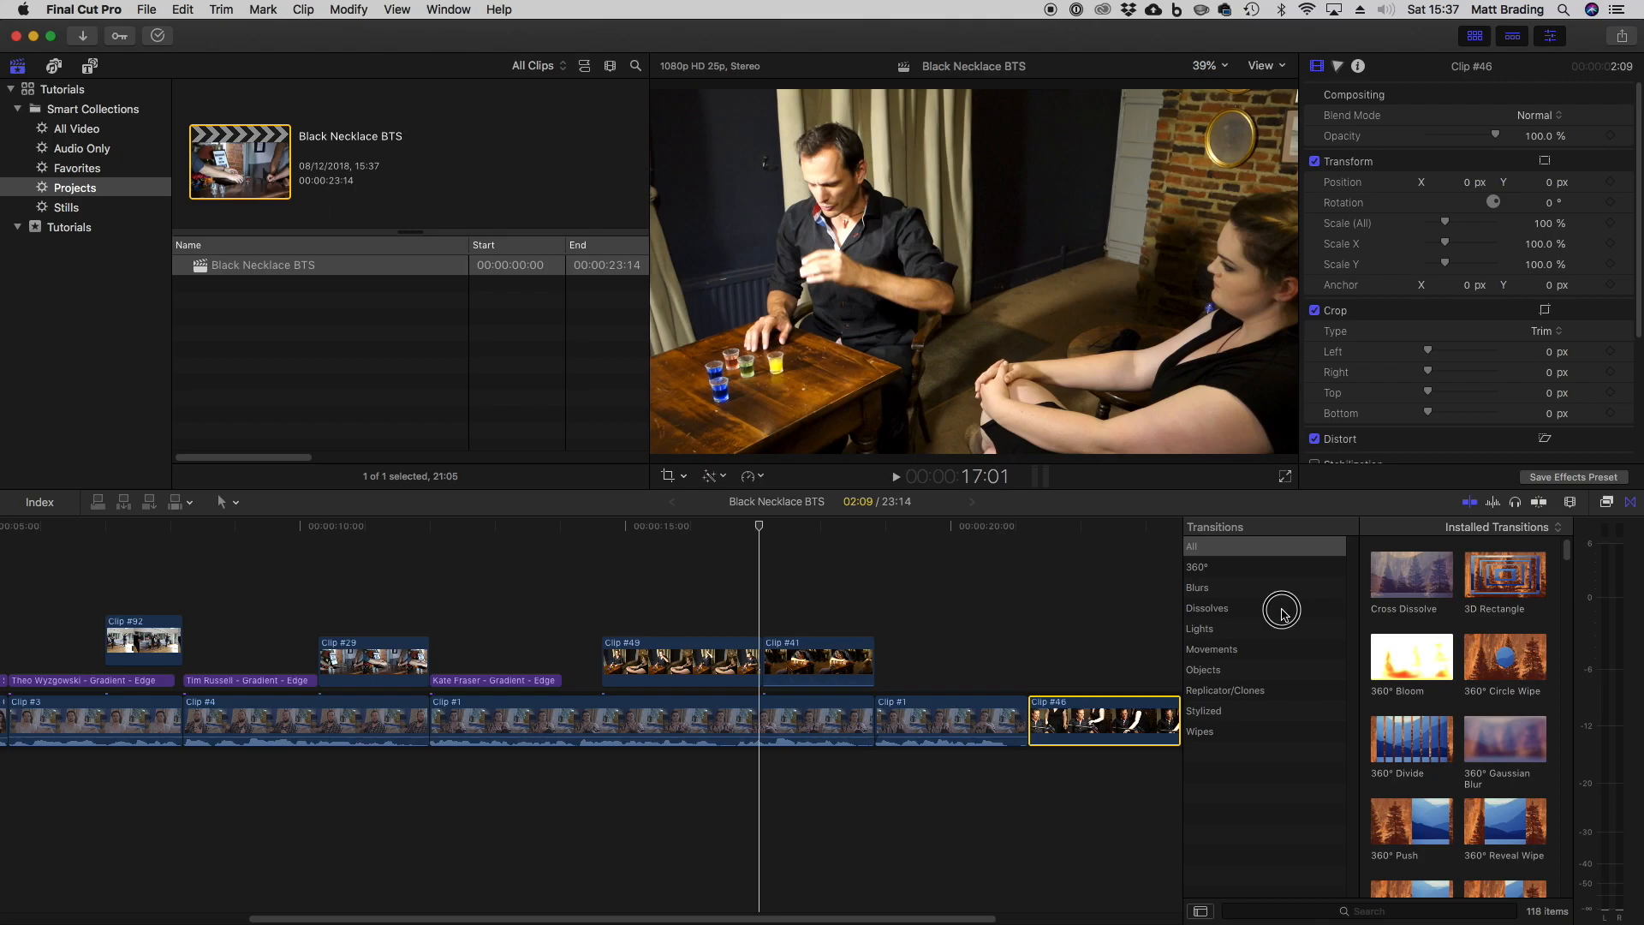
Step: Filter the transitions browser to the Dissolves category to find Fade To Color
{"action": "left_click", "coordinate": [1207, 608]}
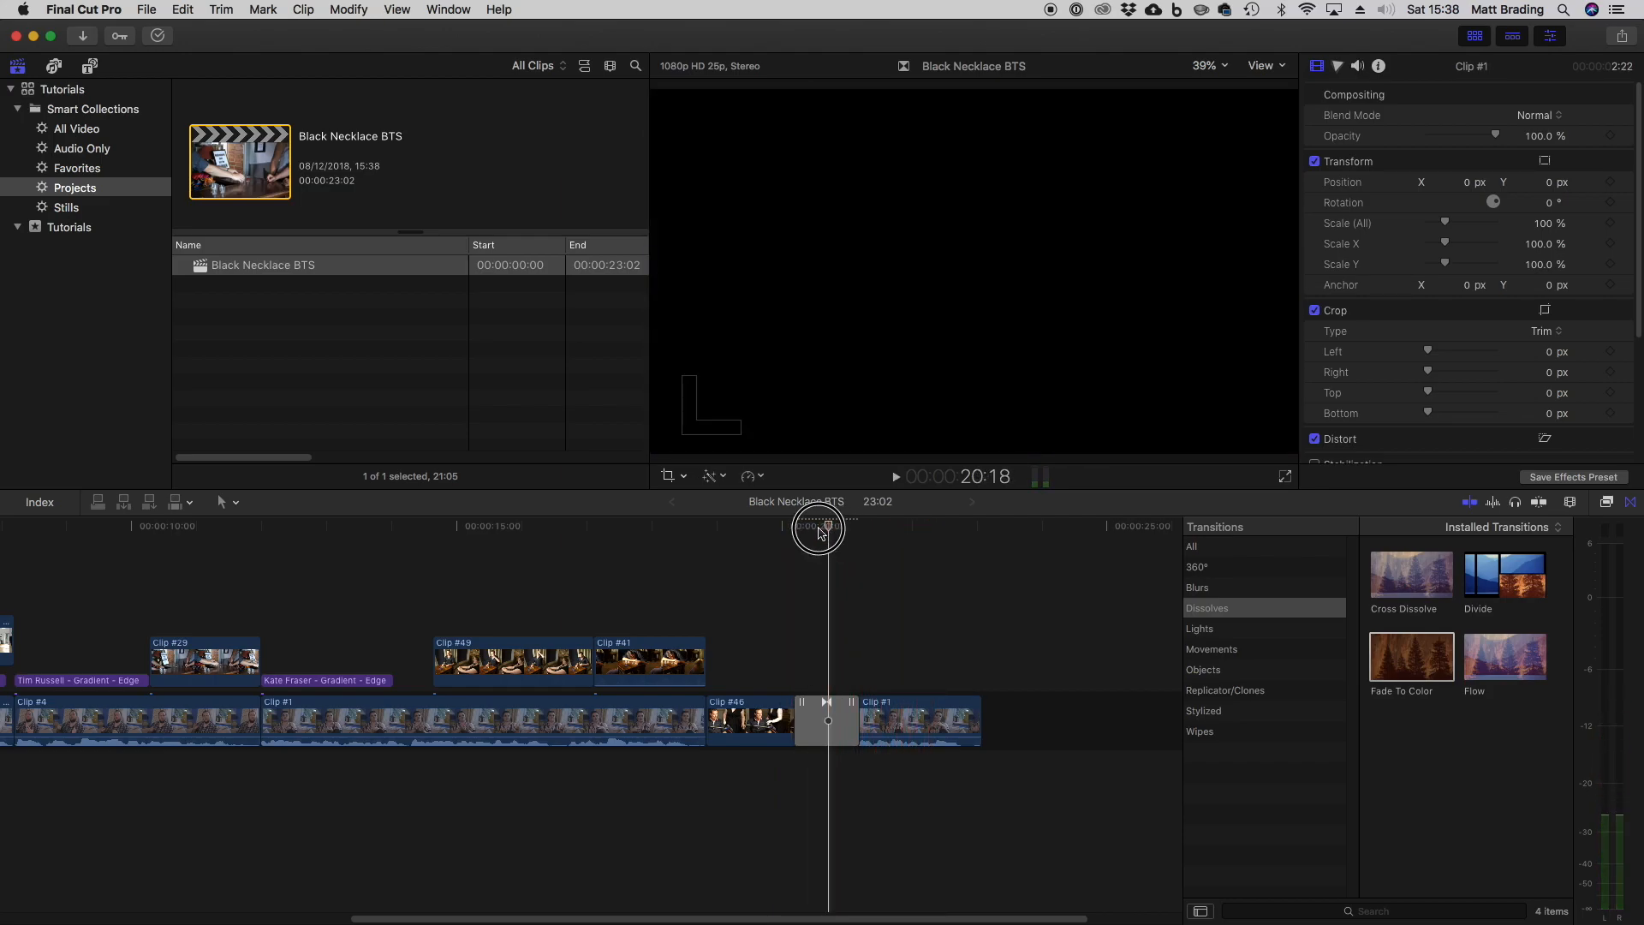
Step: Preview the fade into Clip #1 and select the Fade To Color transition for its settings
{"action": "left_click_drag", "start_coordinate": [819, 529], "coordinate": [822, 539]}
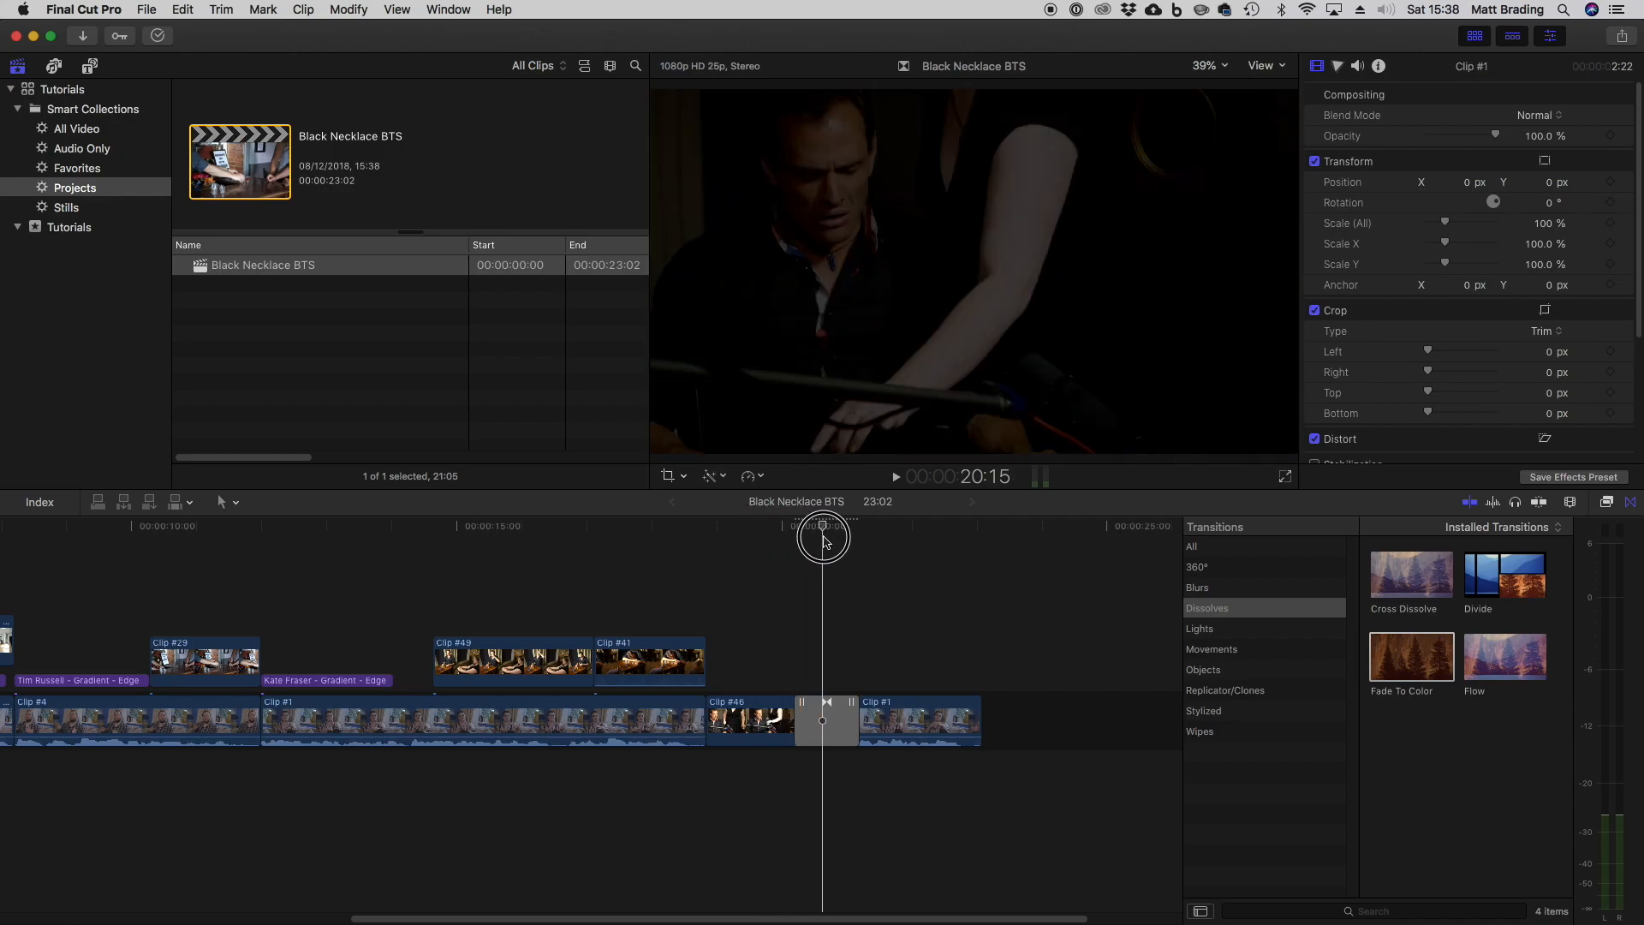
{"action": "left_click_drag", "start_coordinate": [822, 539], "coordinate": [812, 543]}
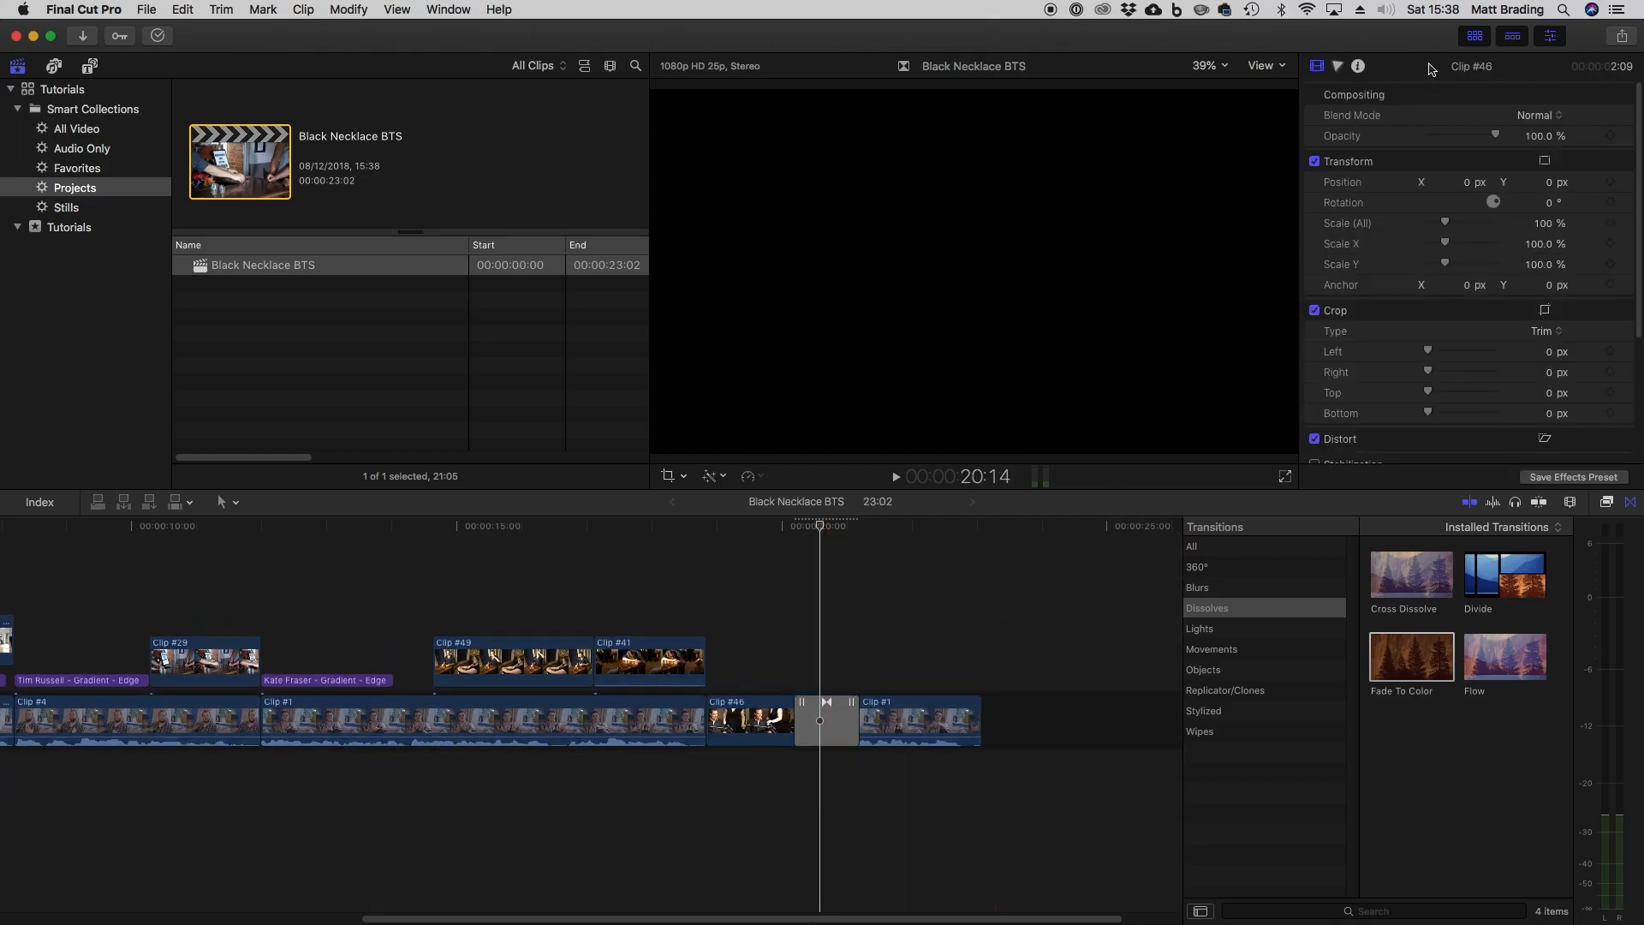
{"action": "left_click", "coordinate": [1336, 65]}
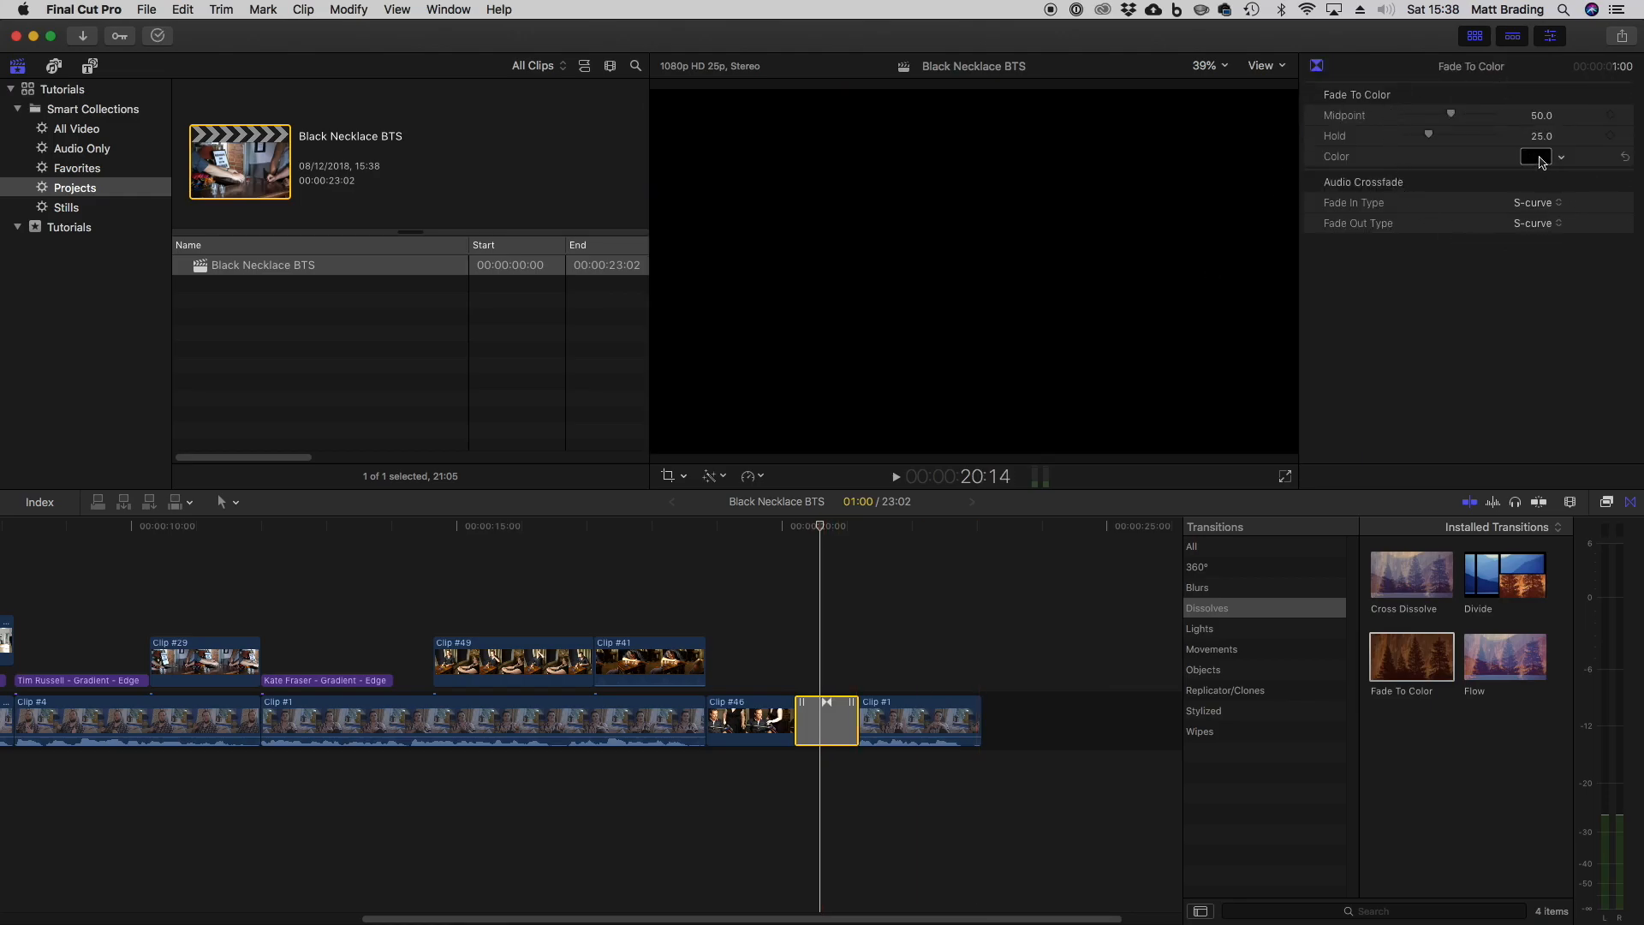
Step: Switch the fade colour to white, then select the transition to remove it
{"action": "left_click", "coordinate": [1535, 156]}
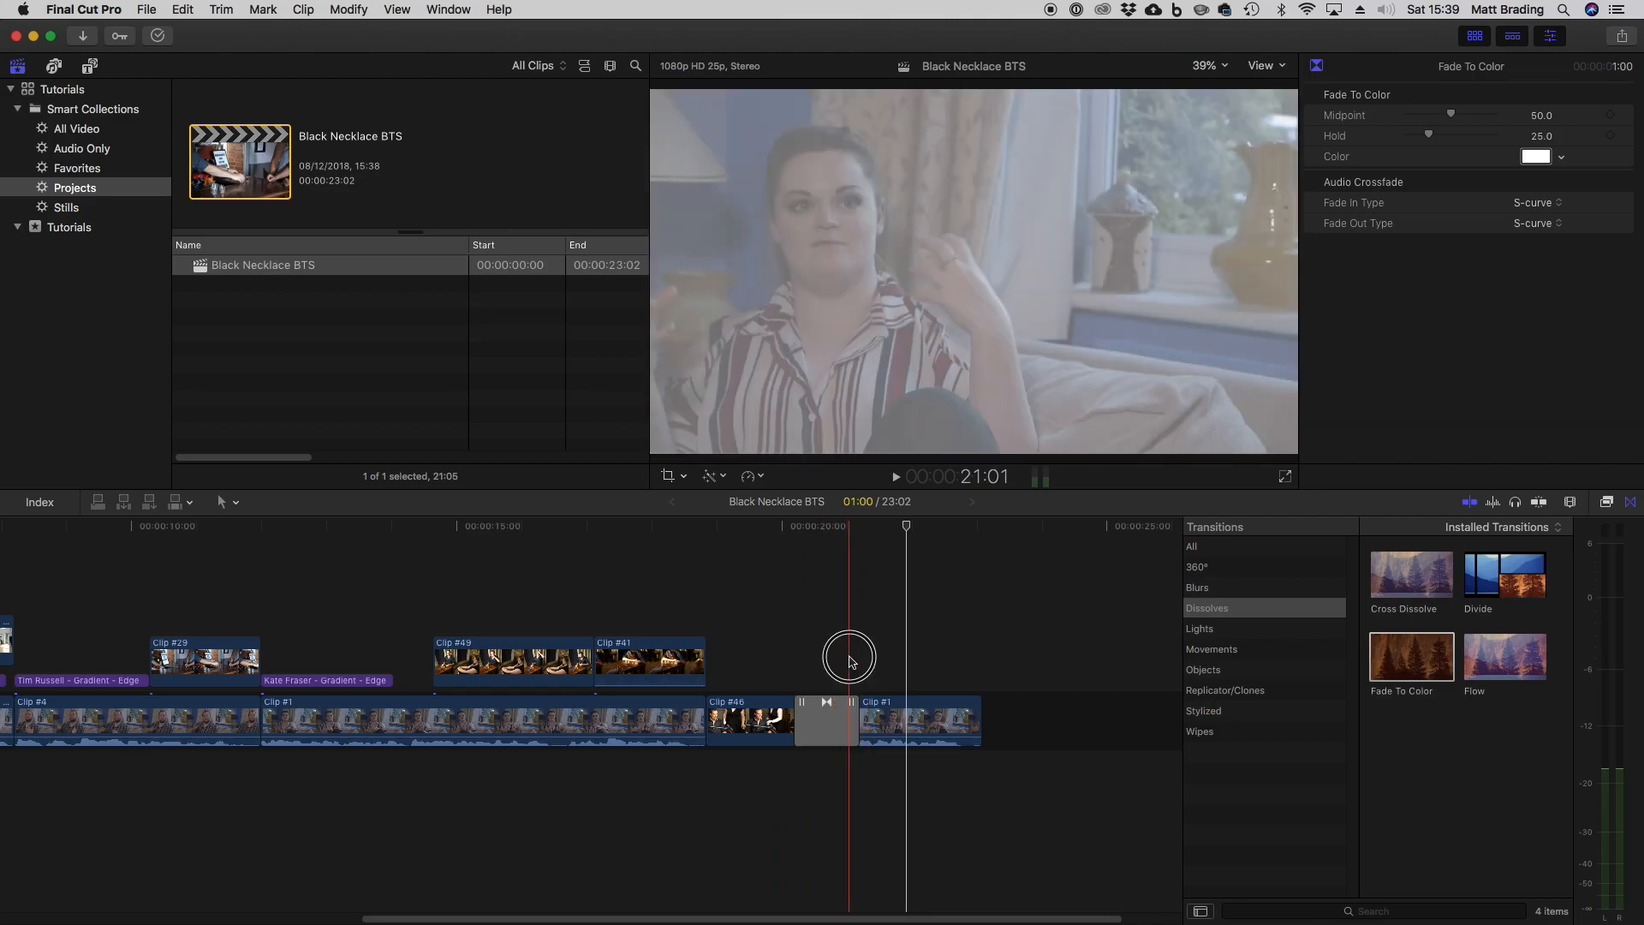
{"action": "left_click", "coordinate": [825, 719]}
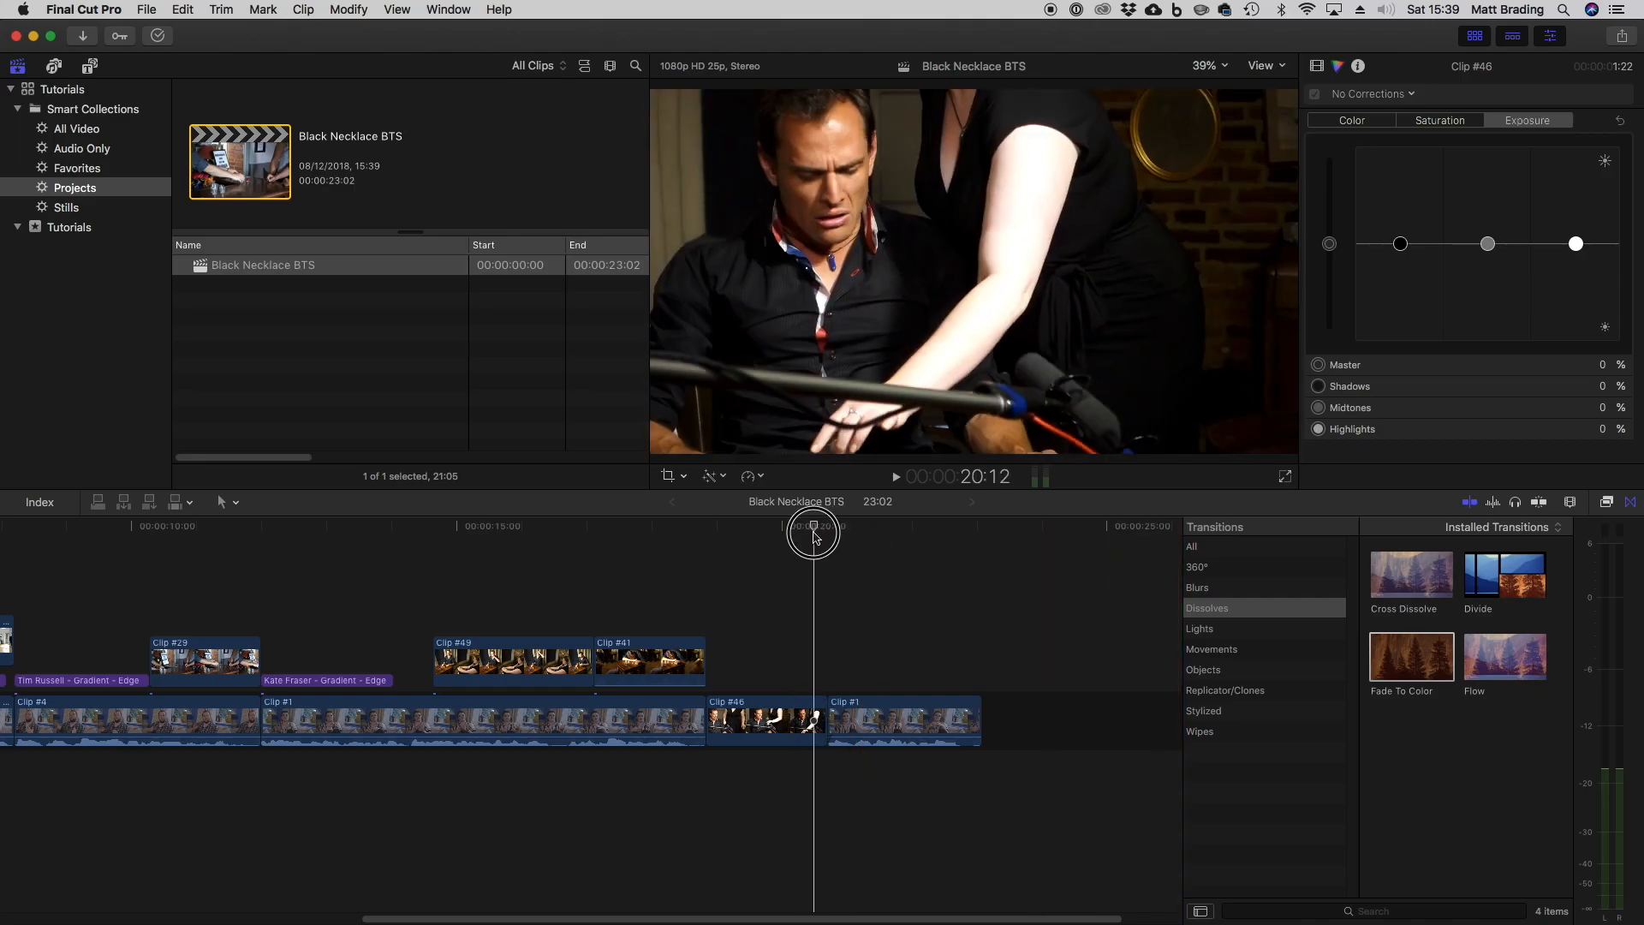
Step: Preview the straight cut between Clip #46 and Clip #1
{"action": "left_click_drag", "start_coordinate": [812, 529], "coordinate": [858, 530]}
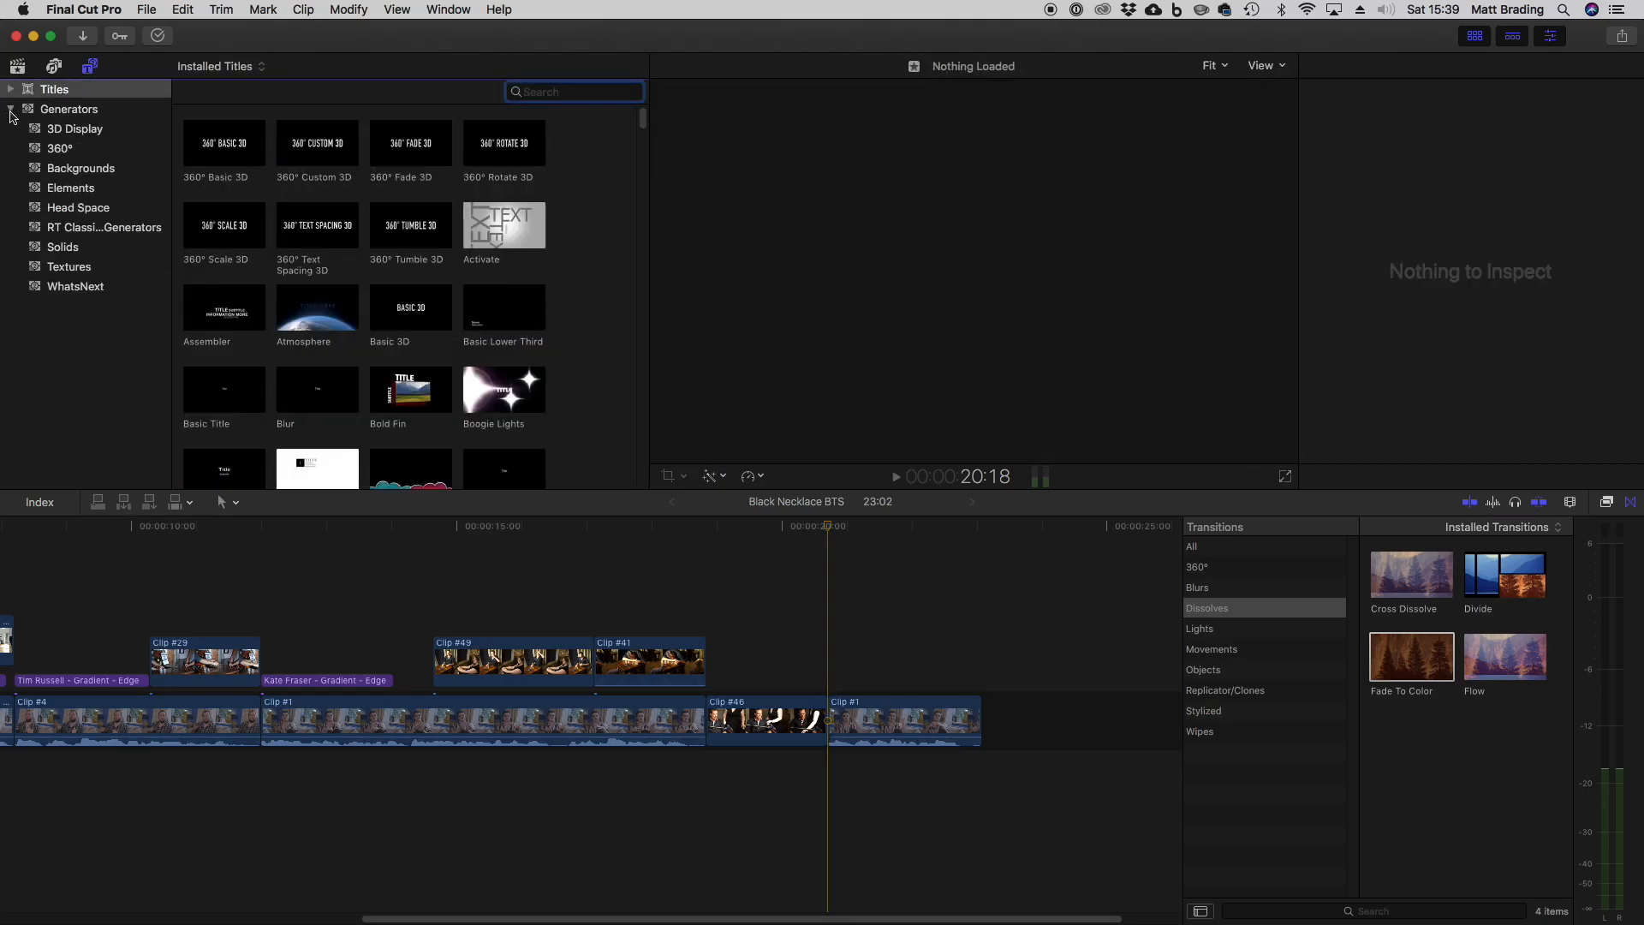
Step: Place the Custom solid from Solids between Clip #46 and Clip #1
{"action": "left_click", "coordinate": [62, 246]}
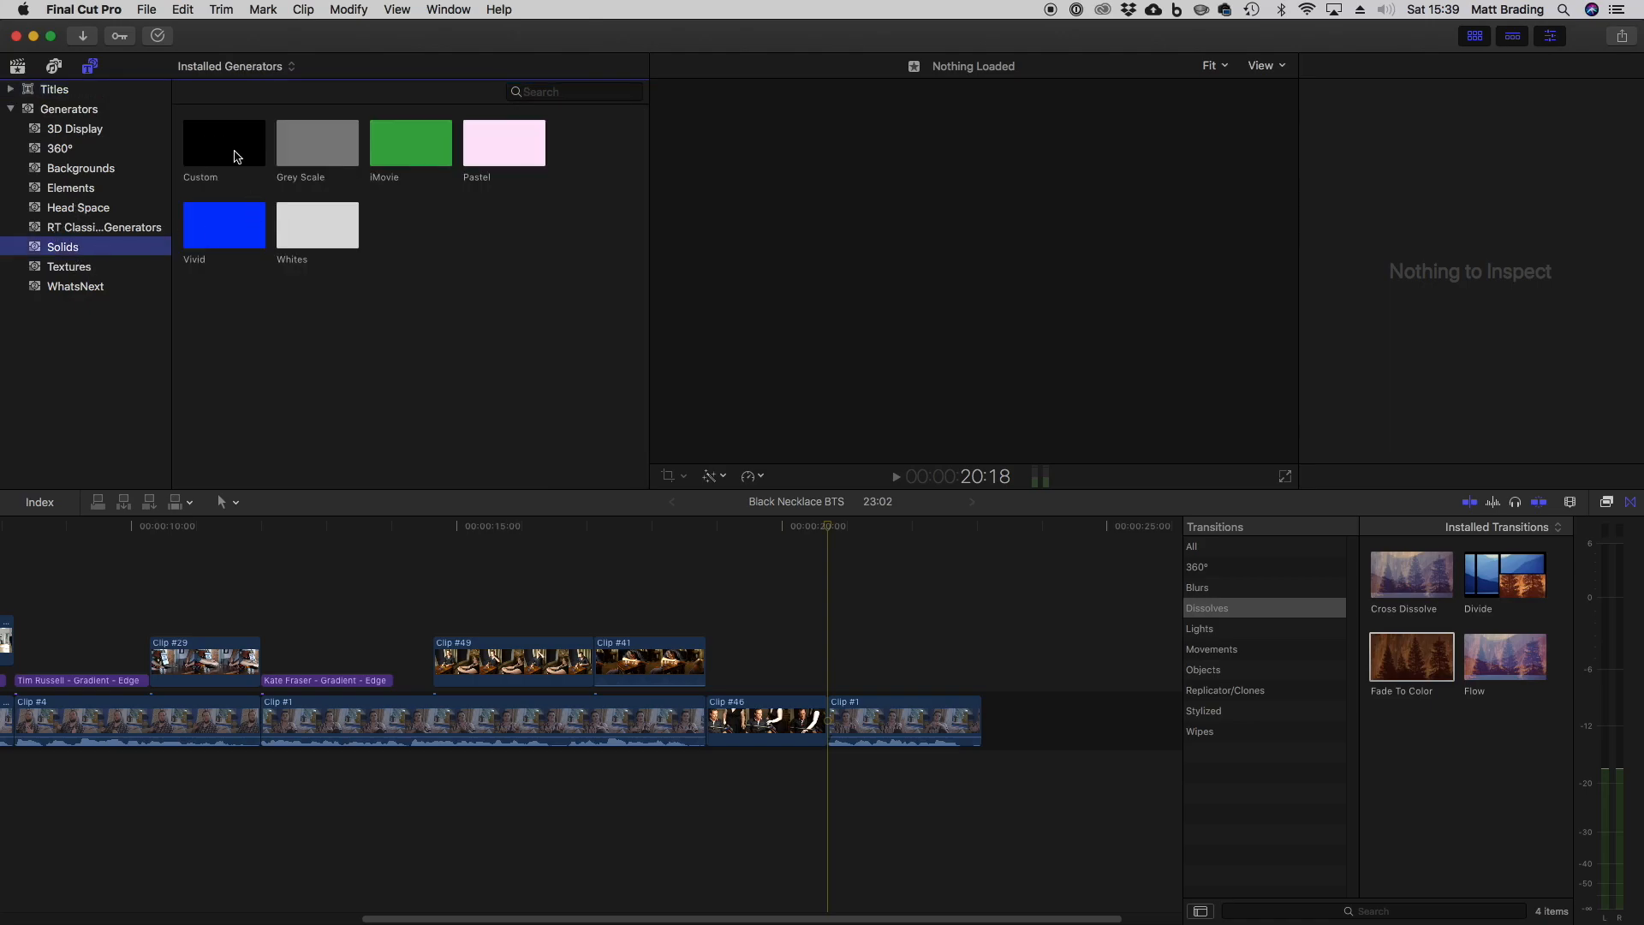
{"action": "left_click_drag", "start_coordinate": [222, 143], "coordinate": [834, 702]}
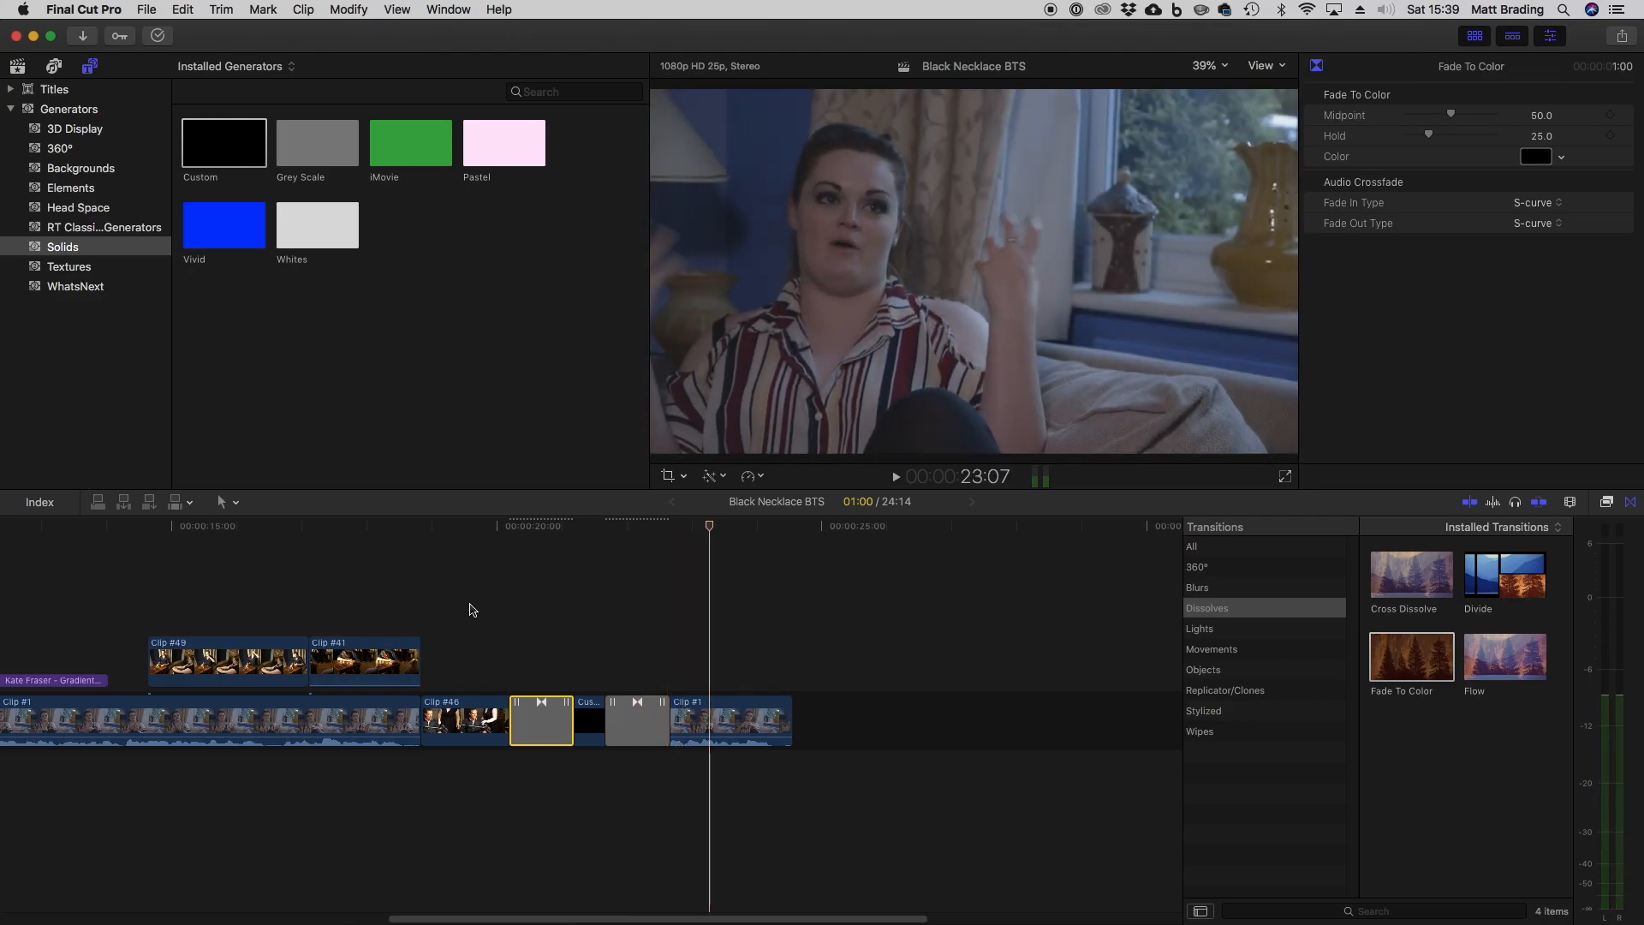
{"action": "left_click", "coordinate": [528, 720]}
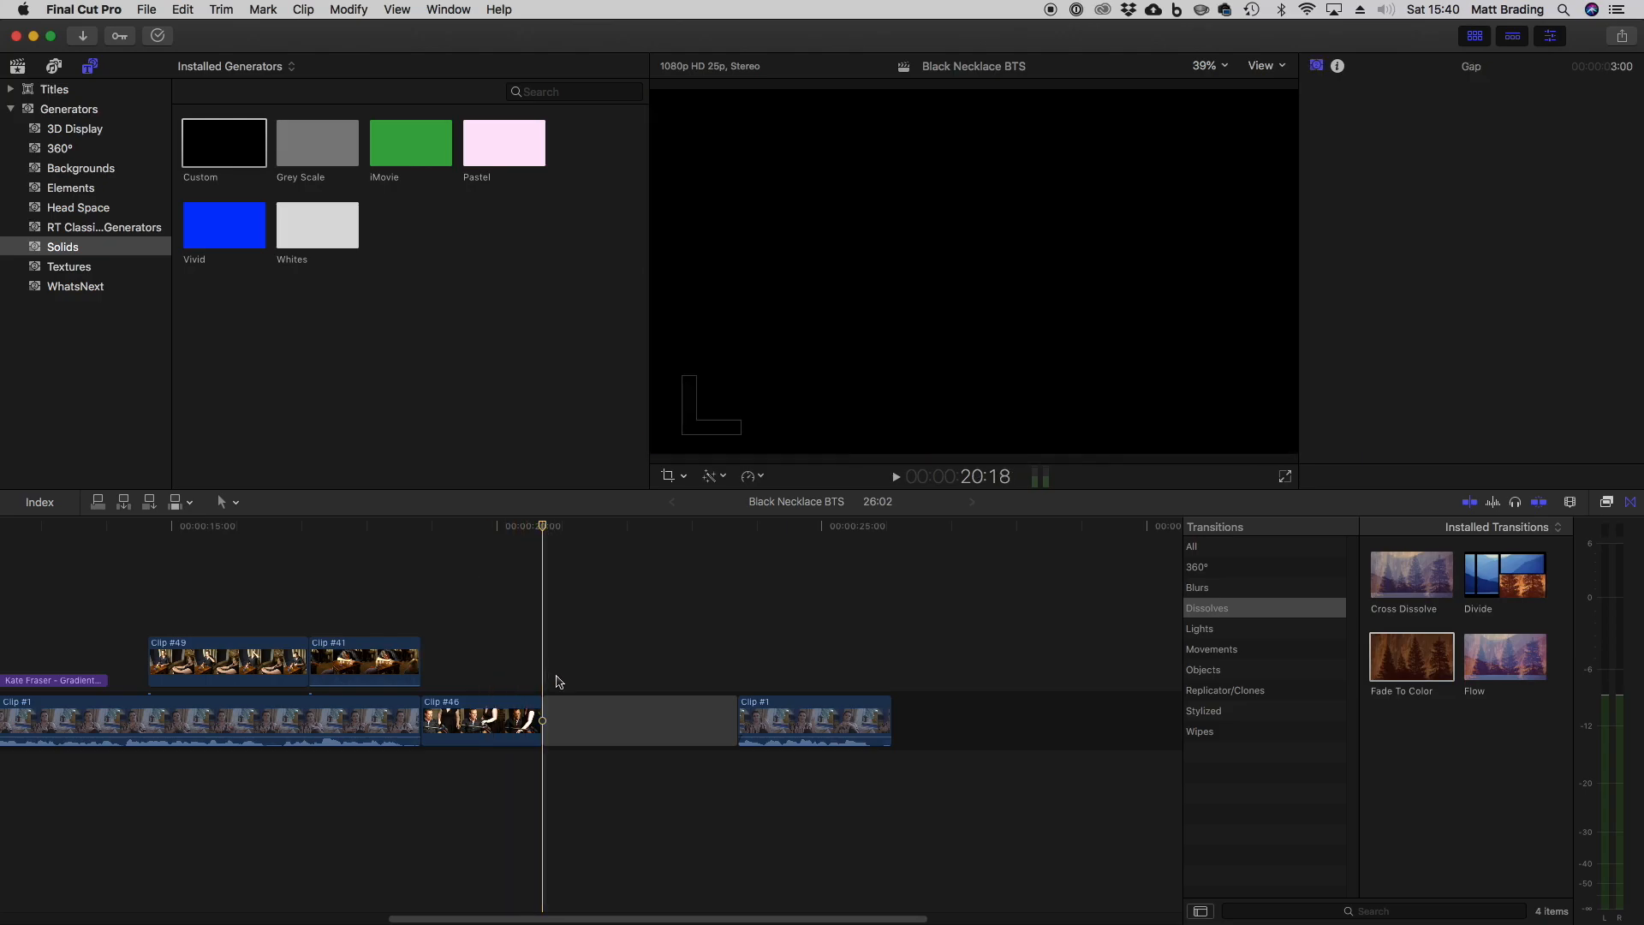
Step: Trim the gap's right edge so it runs 1:13 and select it to confirm
{"action": "left_click", "coordinate": [640, 720]}
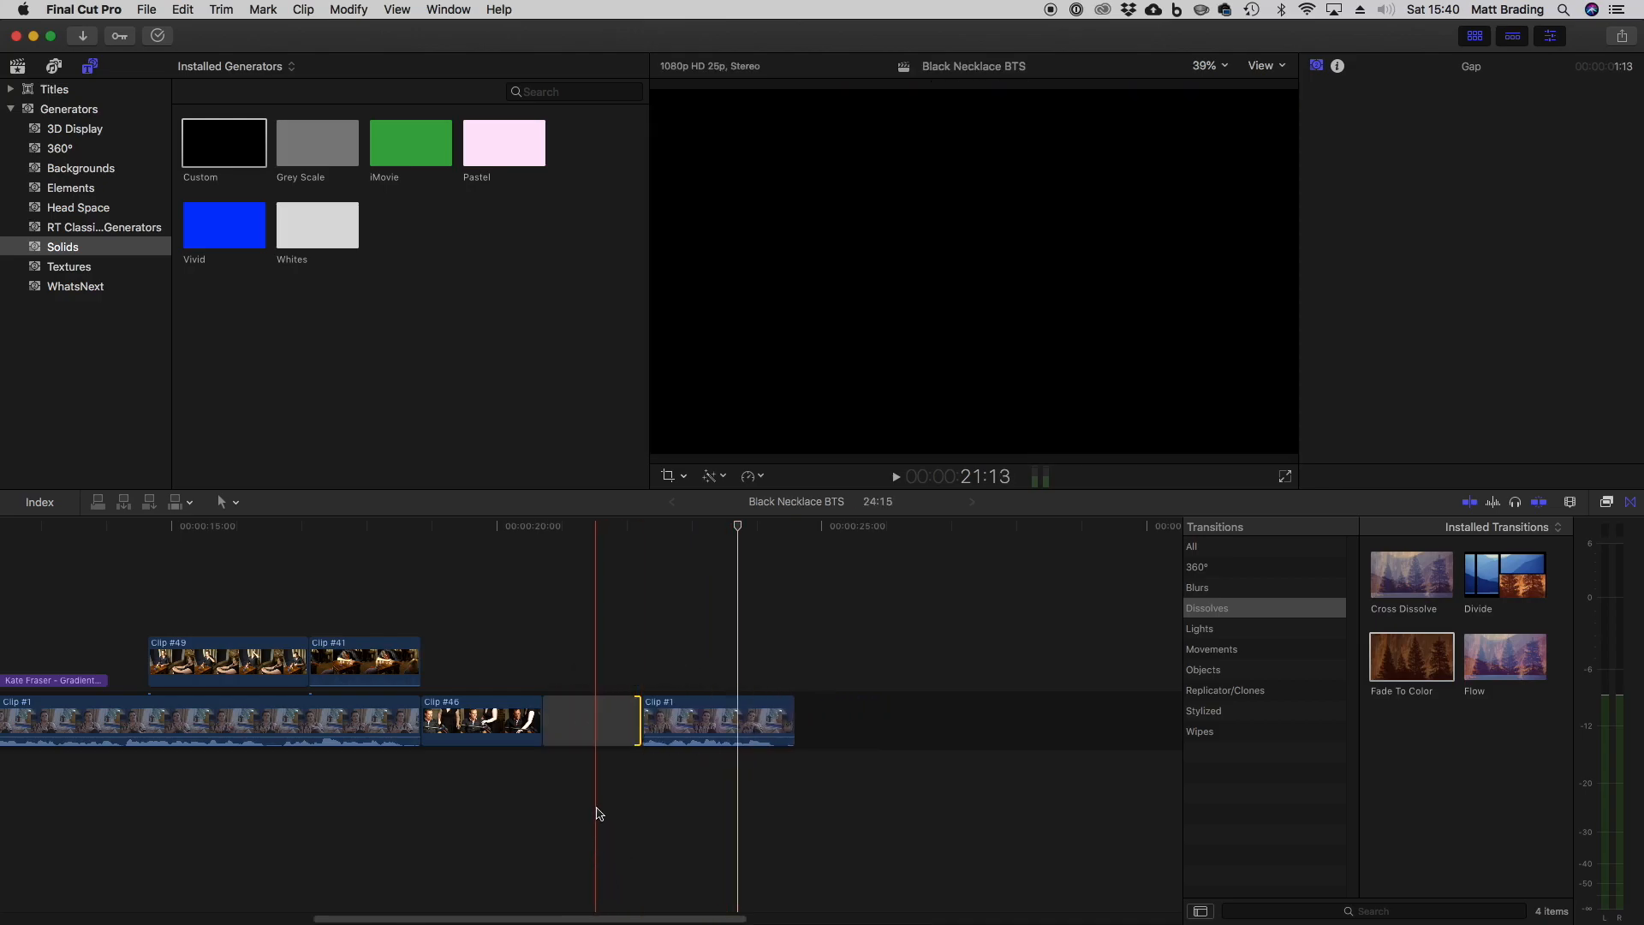
{"action": "left_click", "coordinate": [589, 719]}
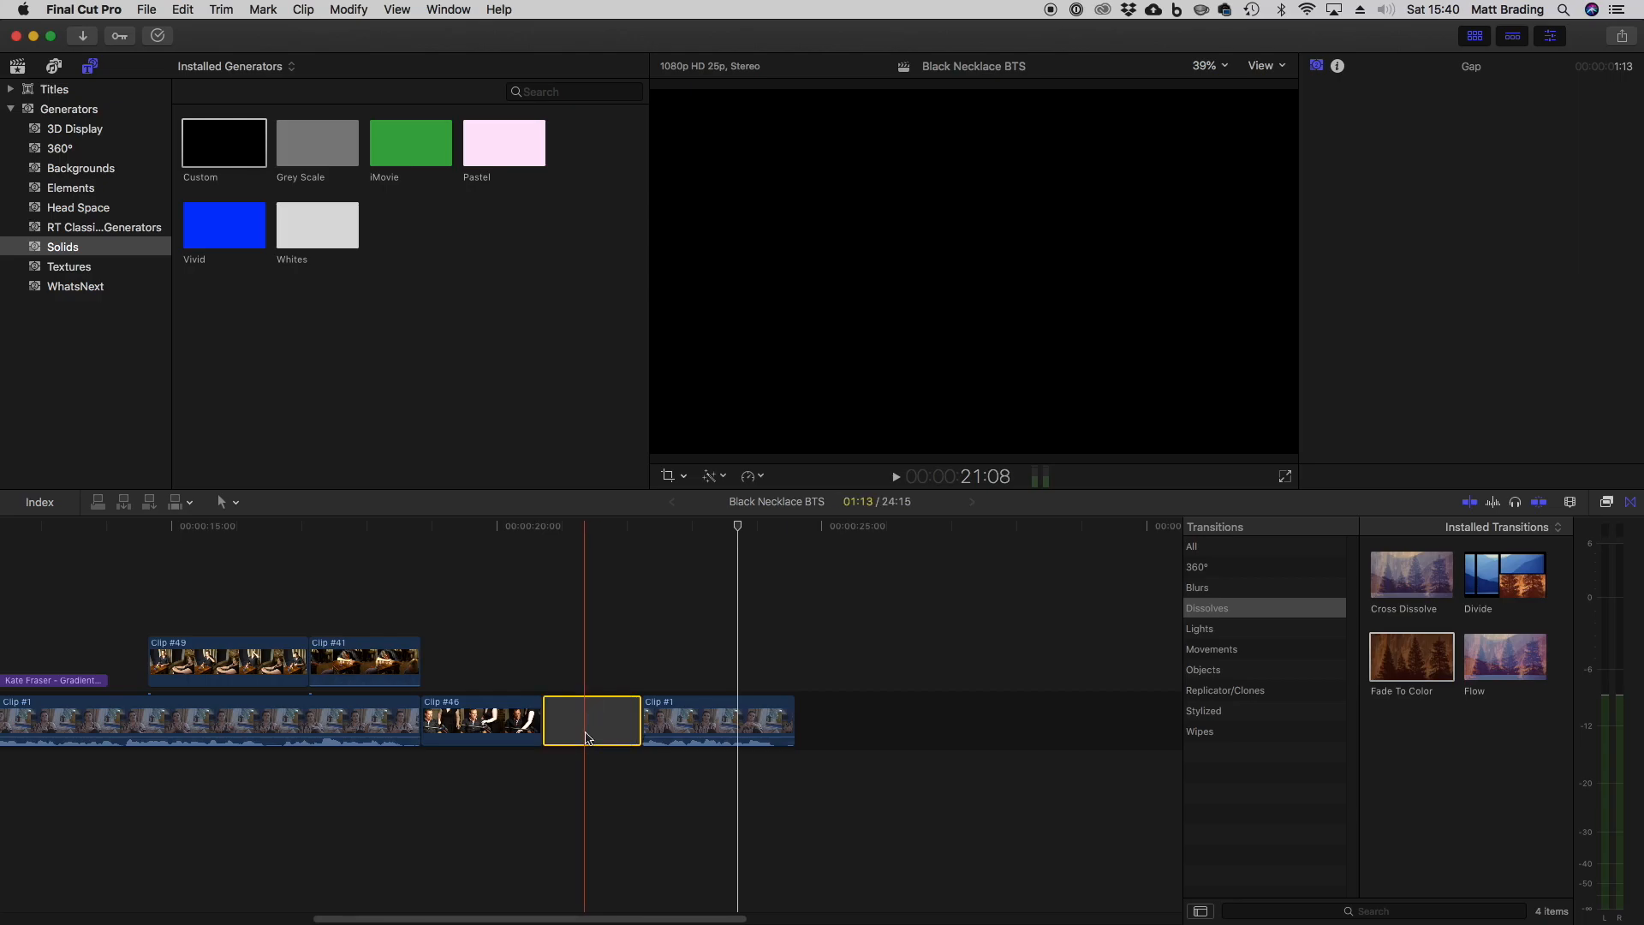